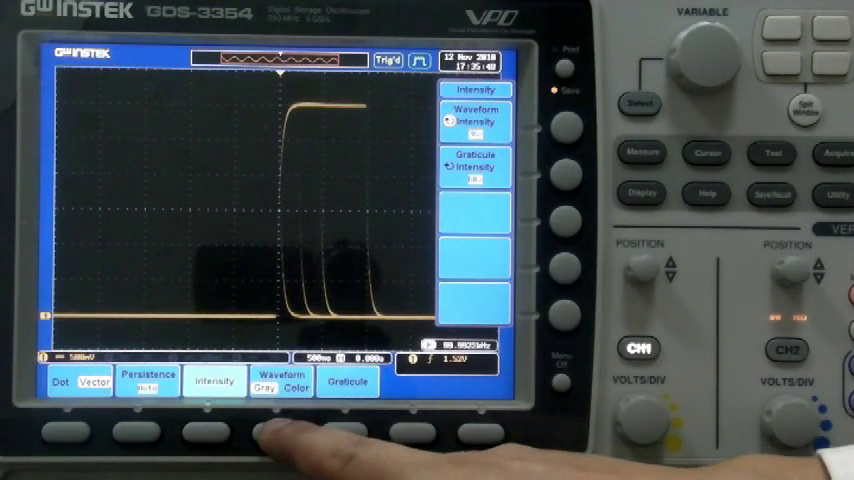
Step: Switch the surge waveform's intensity grading from Color to Gray
{"action": "left_click", "coordinate": [284, 384]}
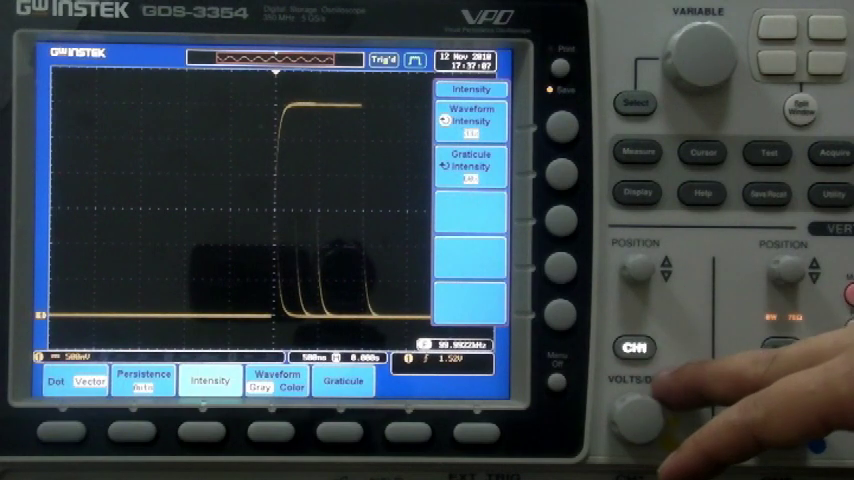
Step: Enable channel 2 for the video signal, showing its coupling, impedance and bandwidth settings
{"action": "left_click", "coordinate": [632, 348]}
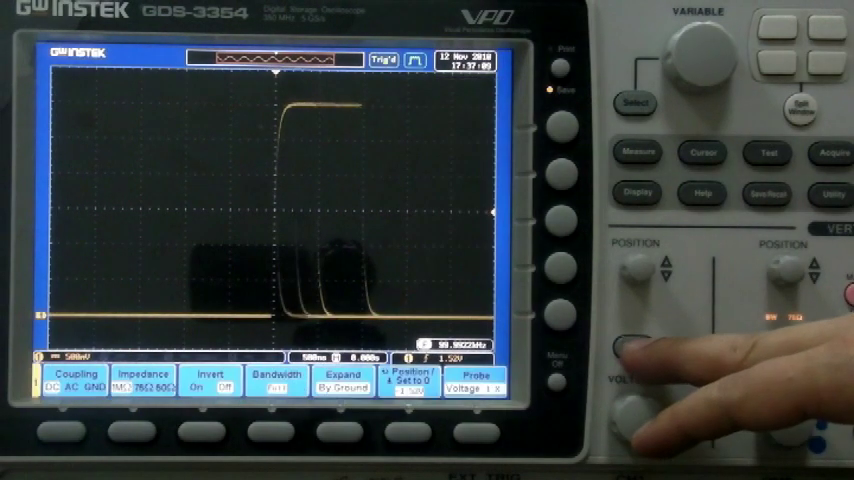